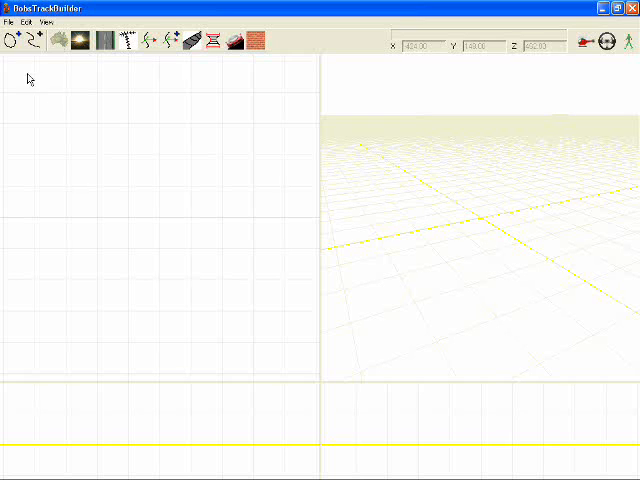
Reach the Import GPS dialog through File > Import > GPS.
{"action": "left_click", "coordinate": [8, 16]}
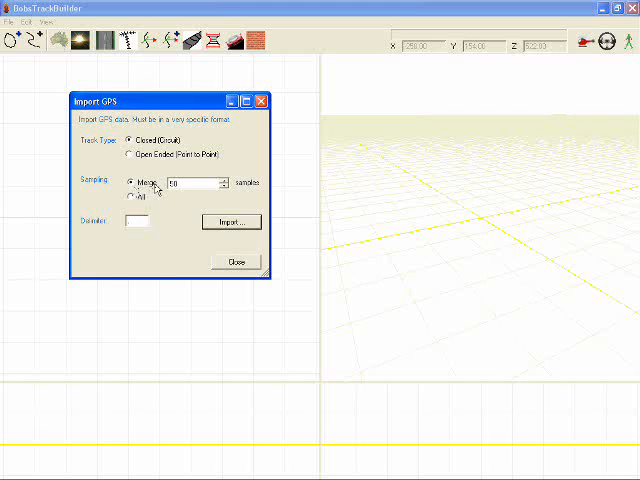
{"action": "left_click", "coordinate": [184, 184]}
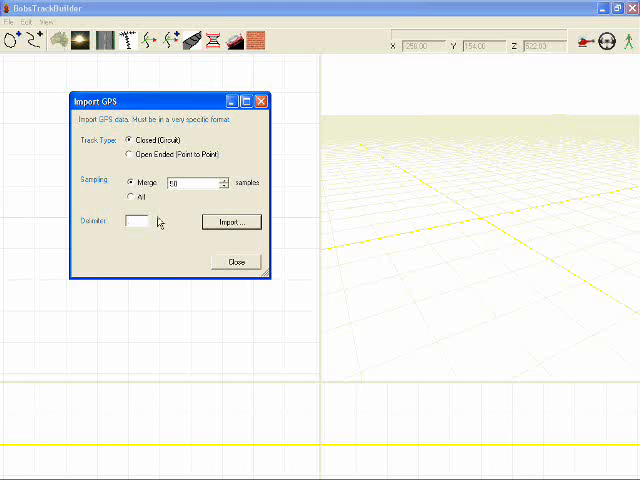
{"action": "left_click", "coordinate": [132, 198]}
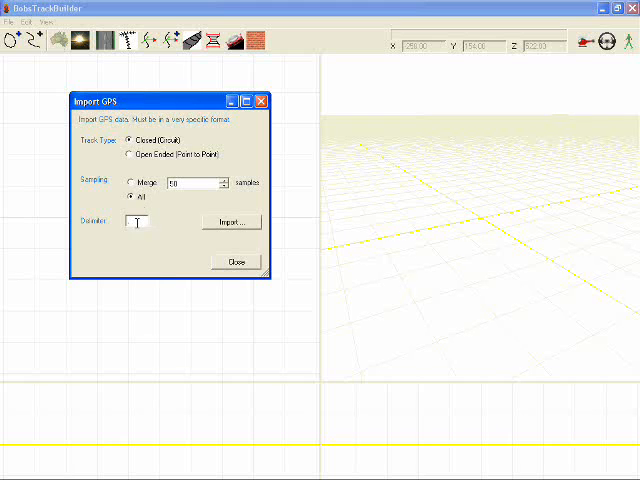
{"action": "left_click", "coordinate": [128, 184]}
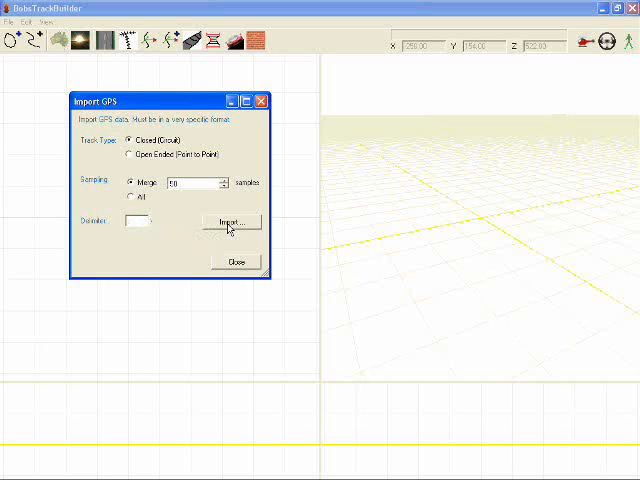
Select the GPS CSV file and import it as a dotted node path and 3D curve.
{"action": "left_click", "coordinate": [234, 220]}
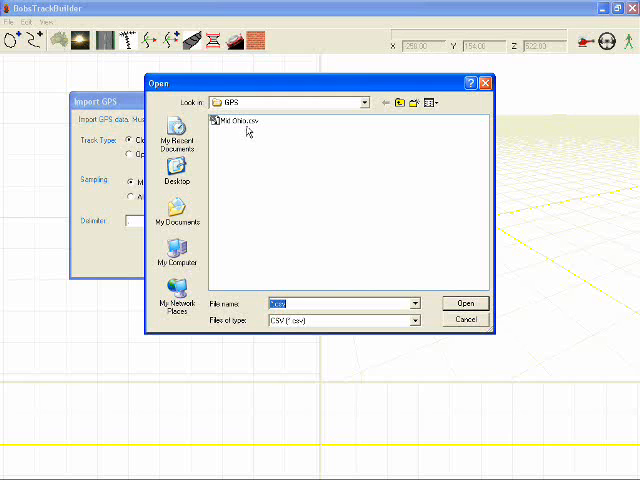
{"action": "left_click", "coordinate": [240, 120]}
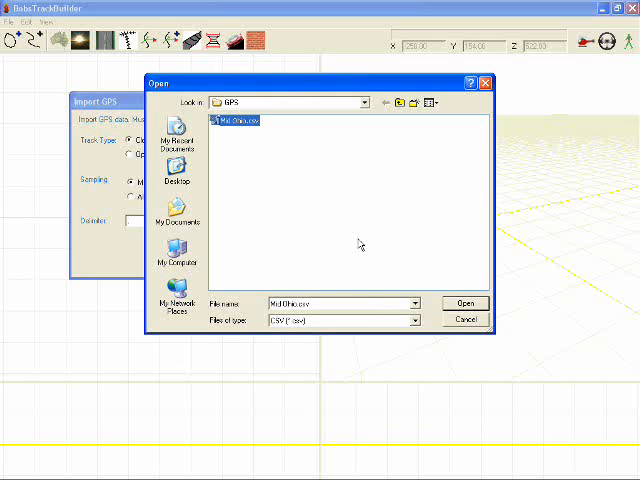
{"action": "left_click", "coordinate": [464, 304]}
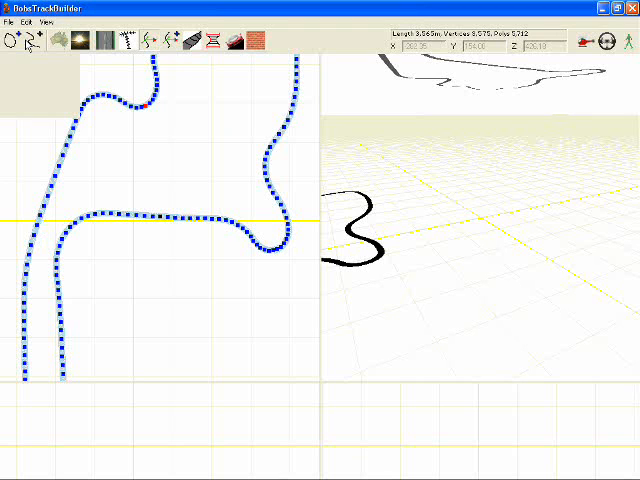
Re-import the same CSV with a higher Merge sample count so the path has fewer nodes.
{"action": "left_click", "coordinate": [8, 18]}
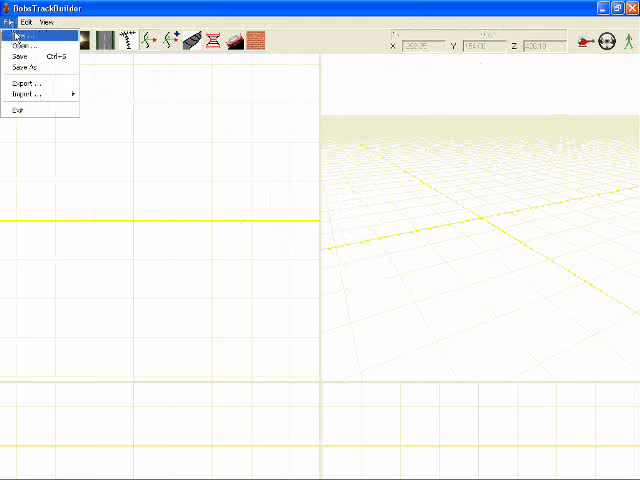
{"action": "left_click", "coordinate": [22, 94]}
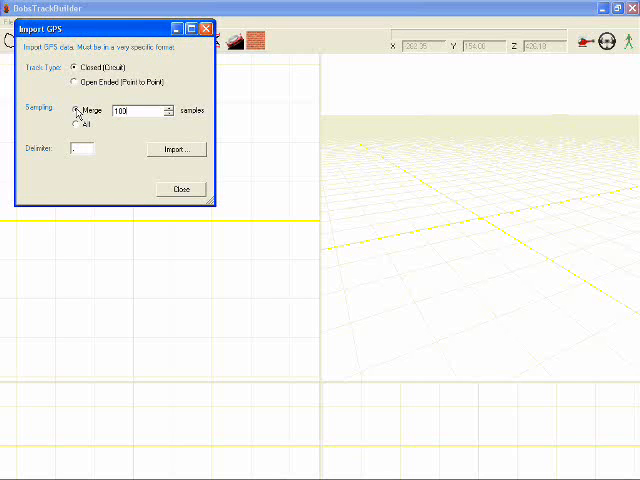
{"action": "left_click", "coordinate": [176, 148]}
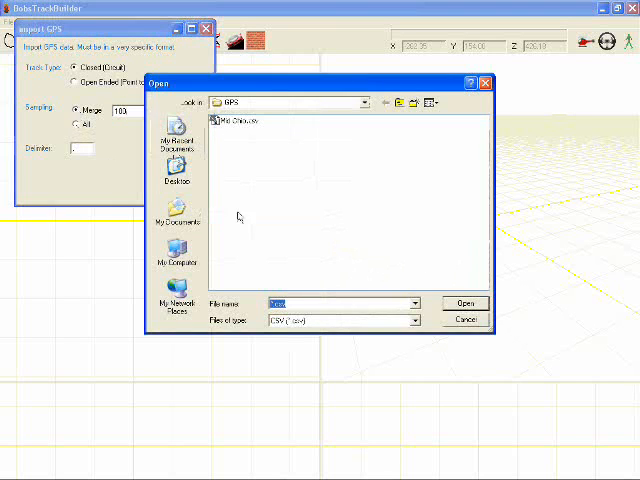
{"action": "left_click", "coordinate": [240, 120]}
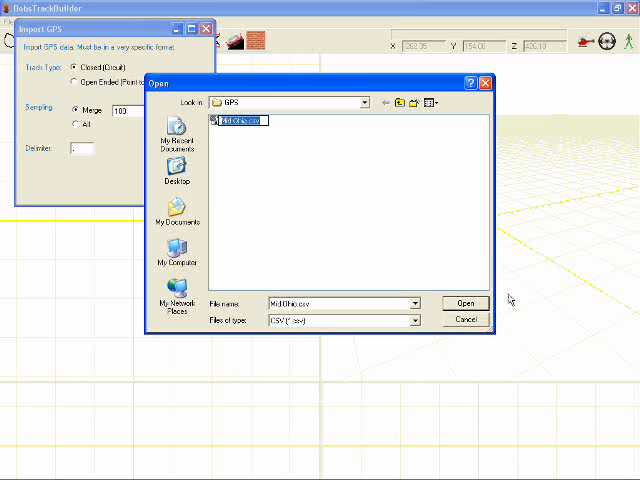
{"action": "left_click", "coordinate": [464, 304]}
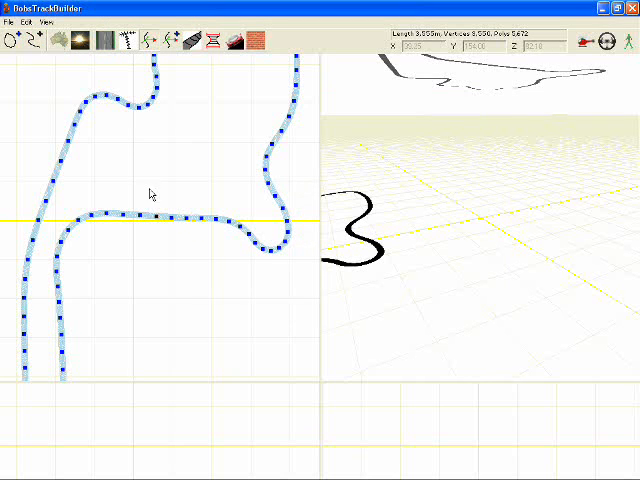